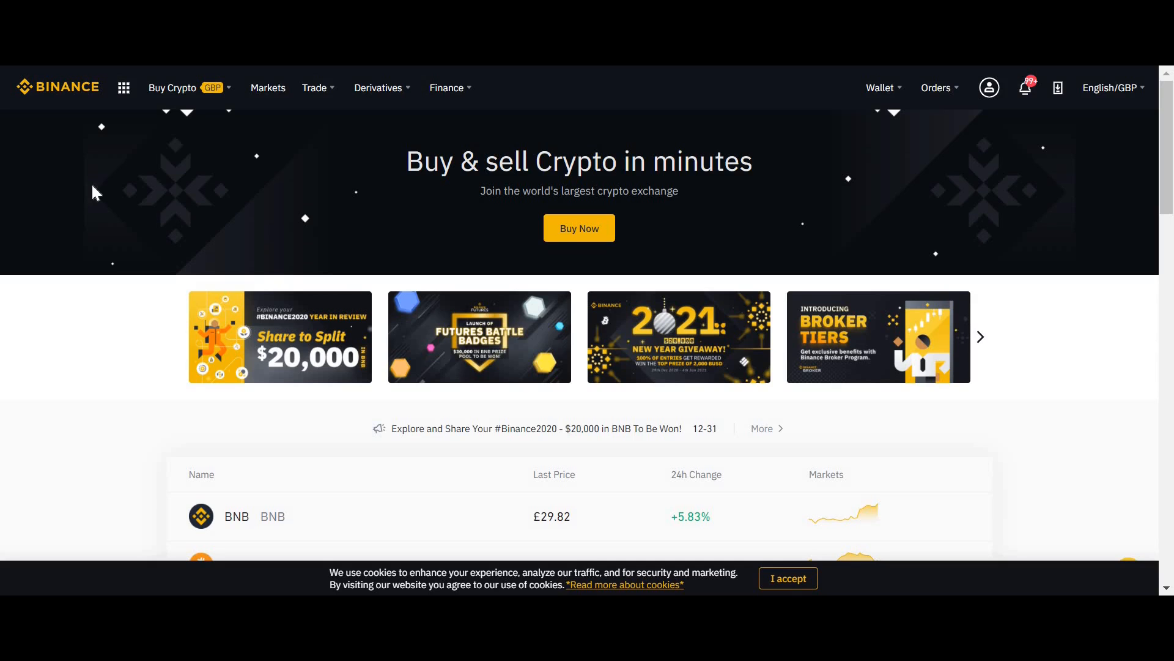
pyautogui.moveTo(106, 238)
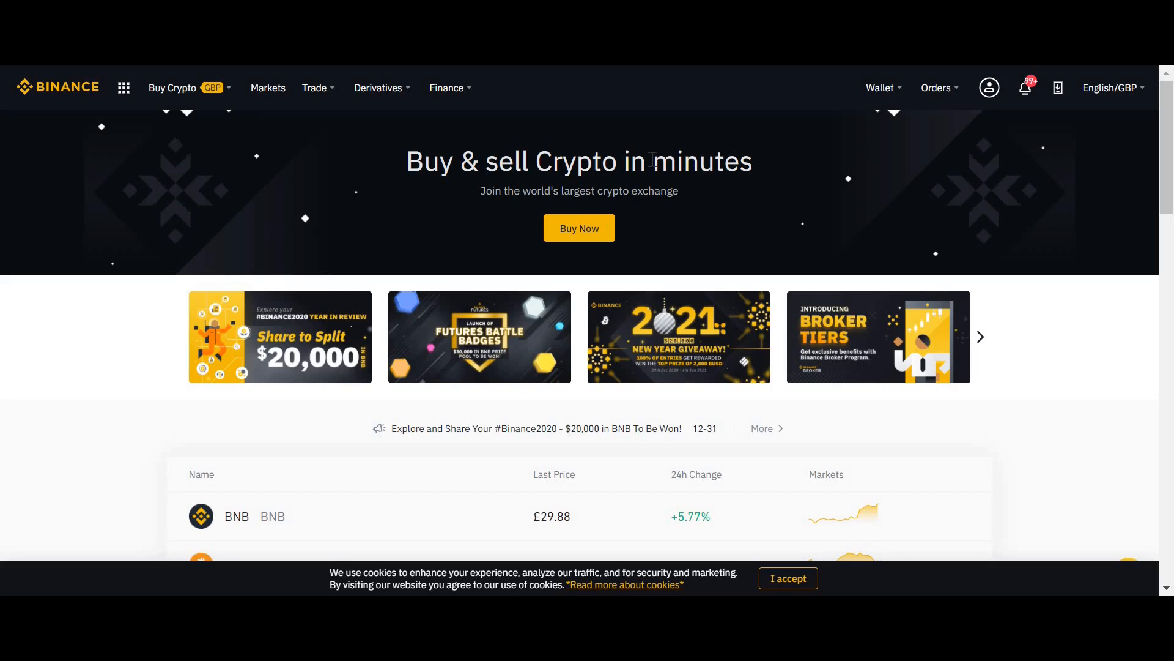
pyautogui.moveTo(798, 172)
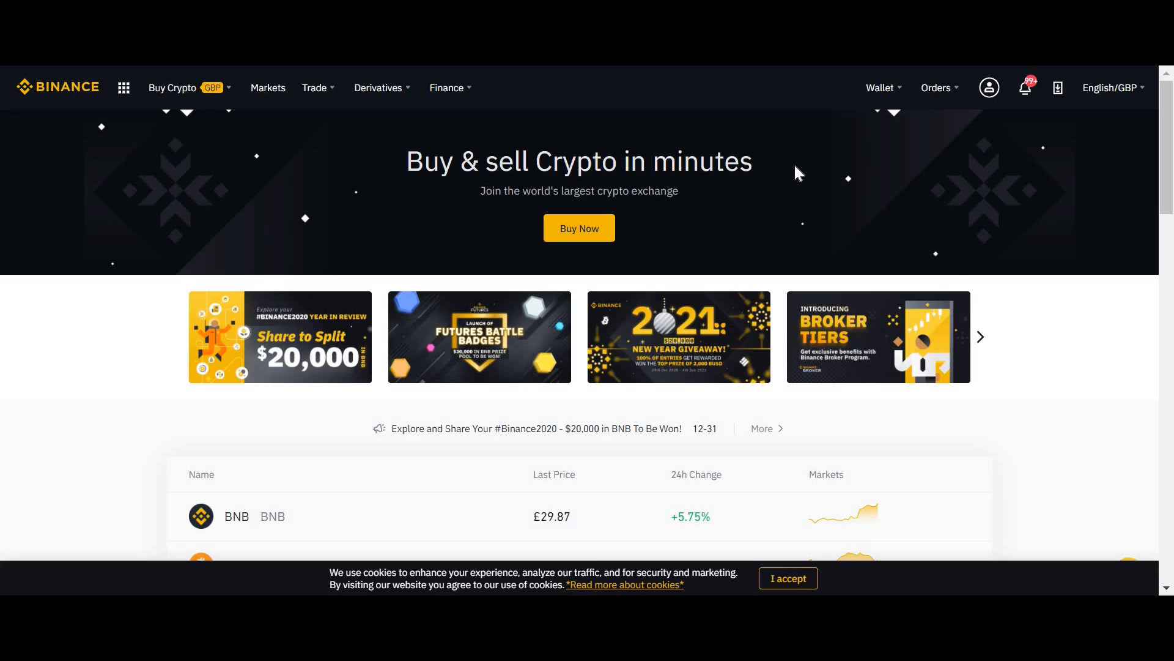
# Step: Go to Wallet > Earn, Locked Staking holdings, and choose the ETH 2.0 Staking records
pyautogui.click(882, 88)
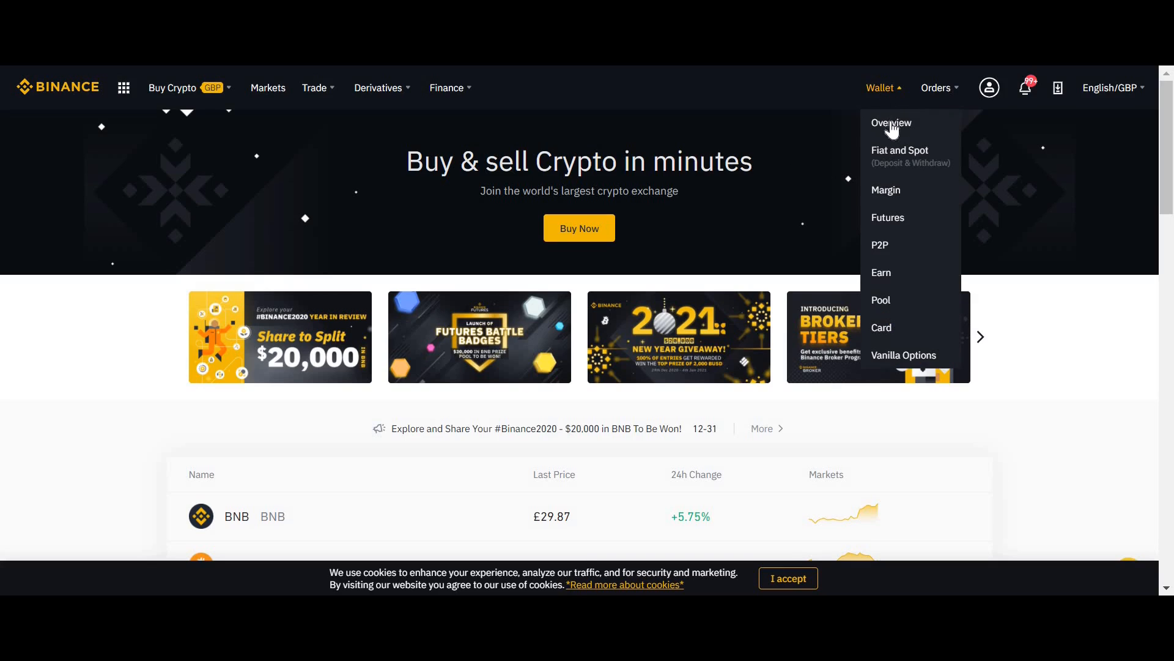
pyautogui.moveTo(882, 272)
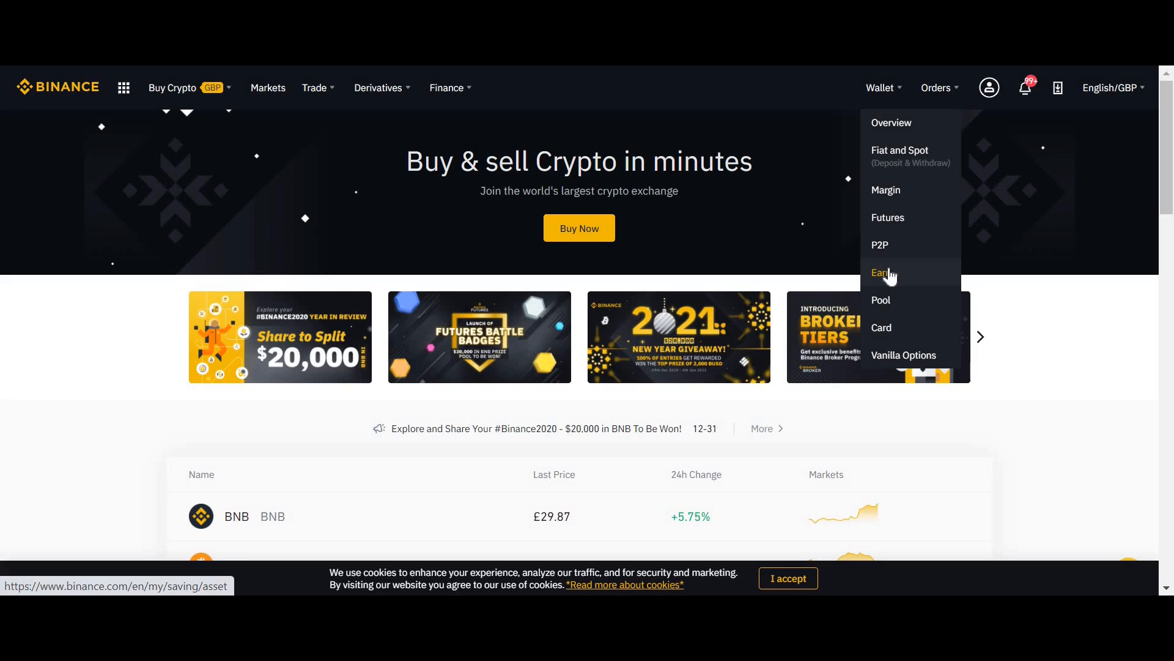
pyautogui.click(880, 272)
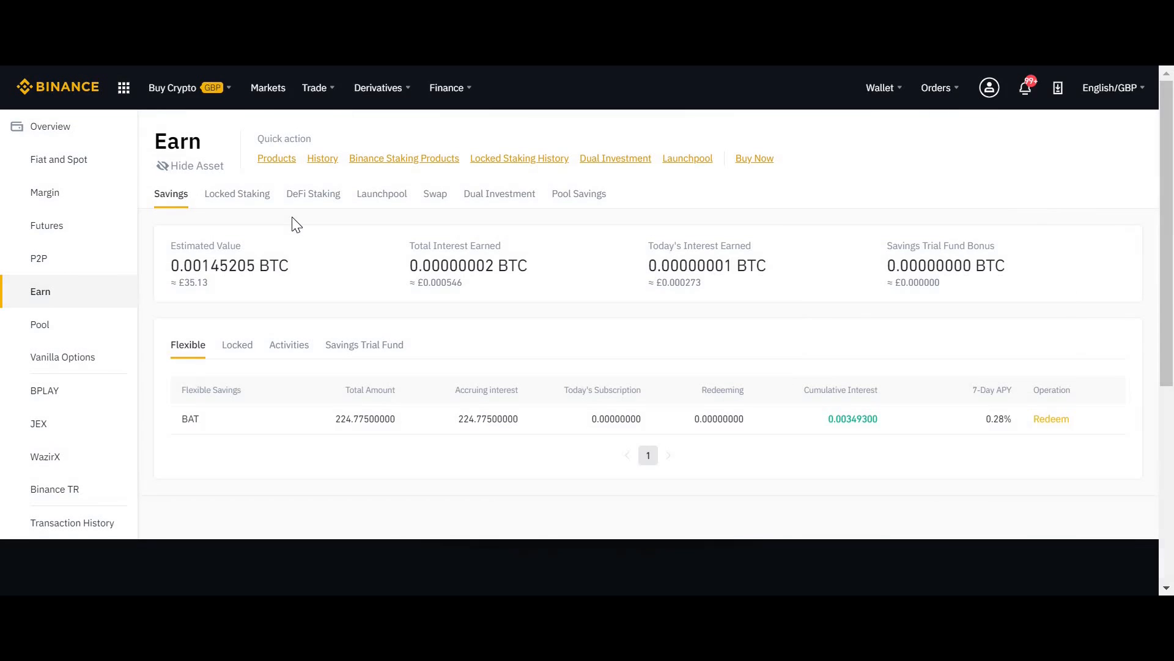
pyautogui.moveTo(237, 193)
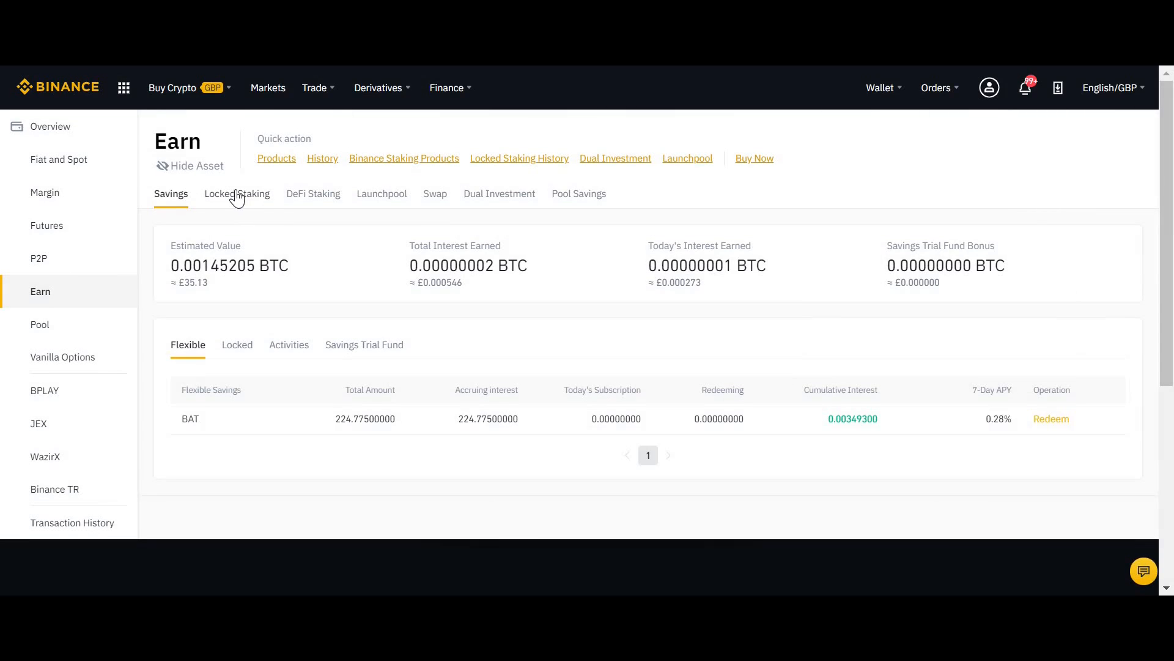
pyautogui.click(236, 193)
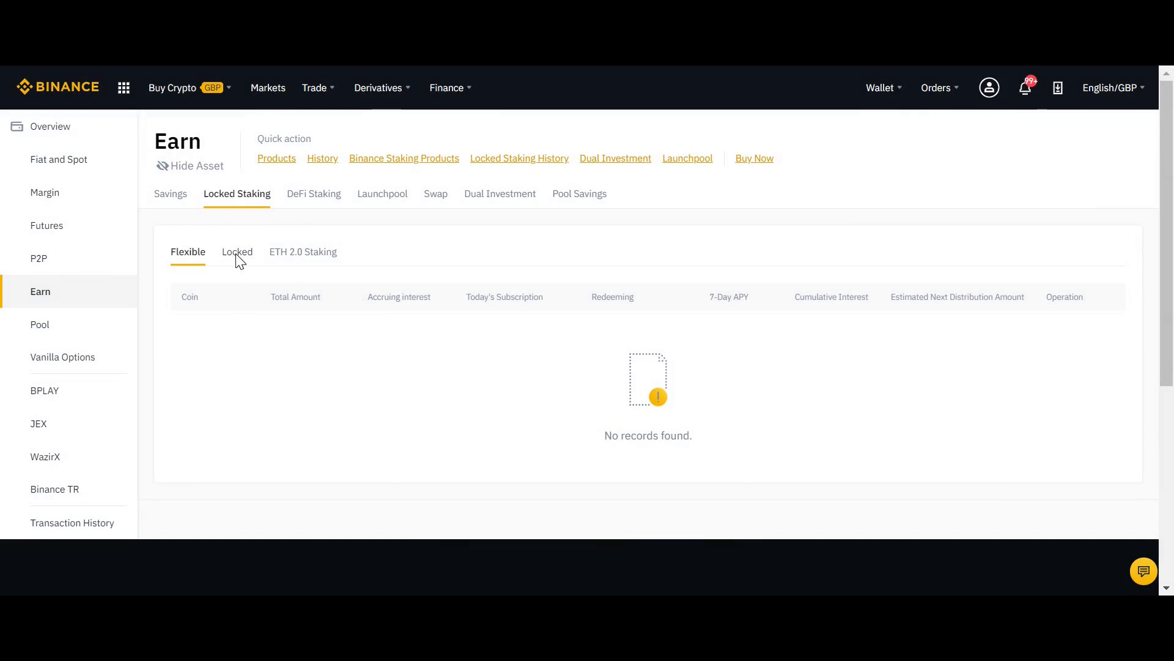
pyautogui.click(302, 251)
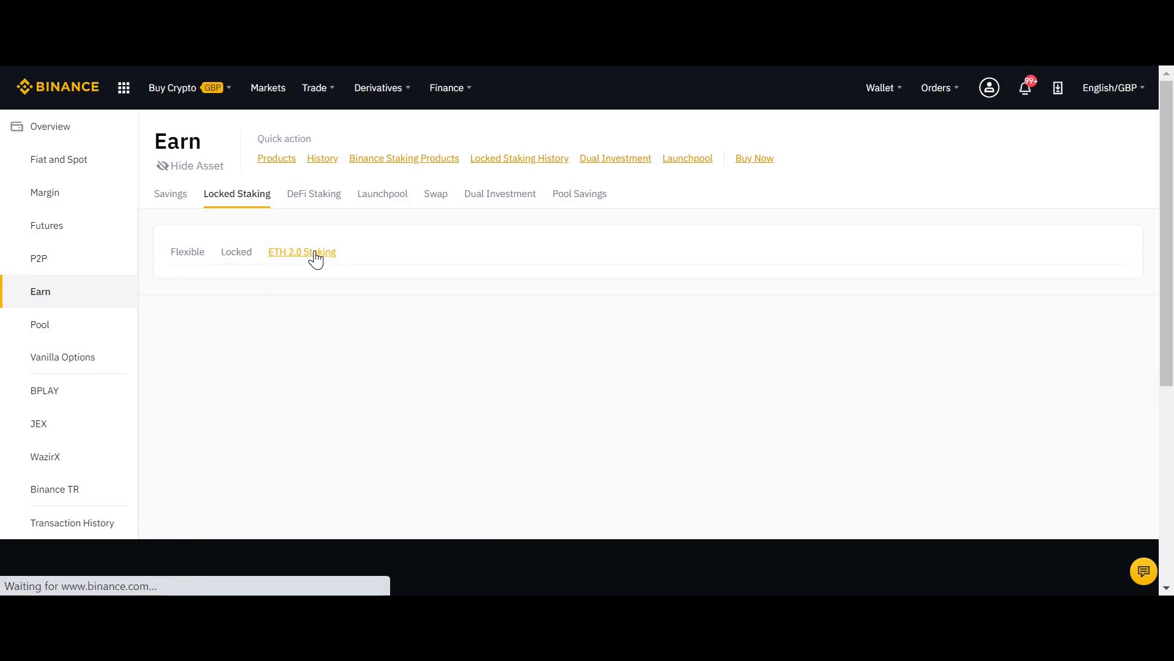
# Step: Load the ETH 2.0 staking page and read down past yields and APR curve to Process
pyautogui.click(302, 252)
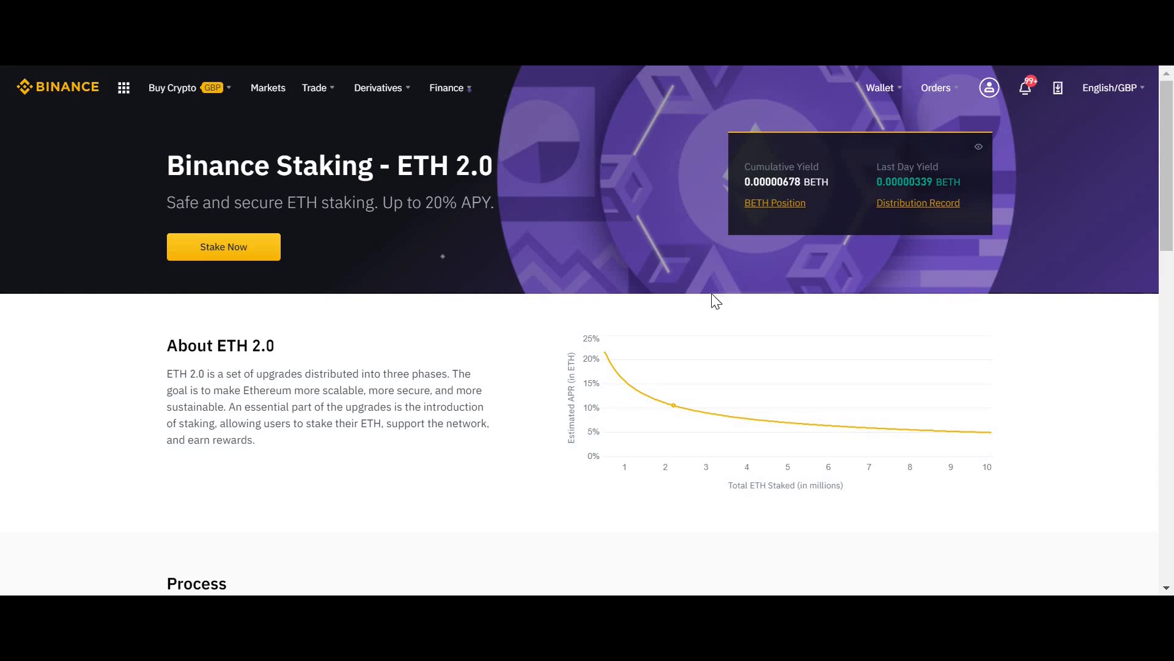
pyautogui.moveTo(616, 375)
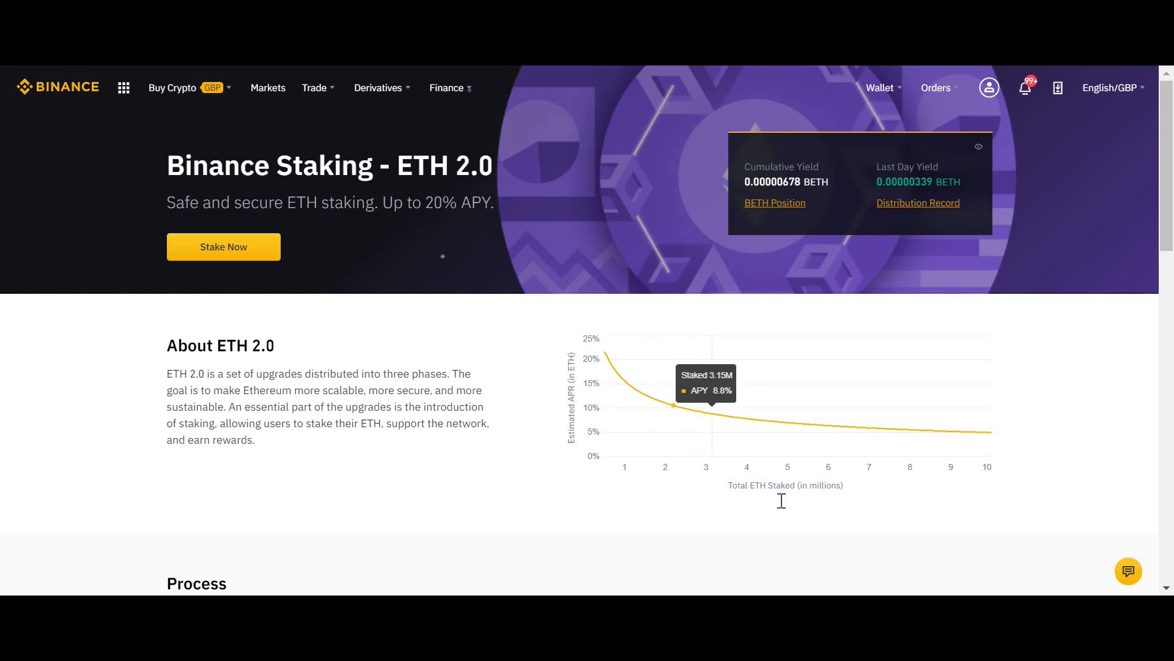
pyautogui.scroll(-3)
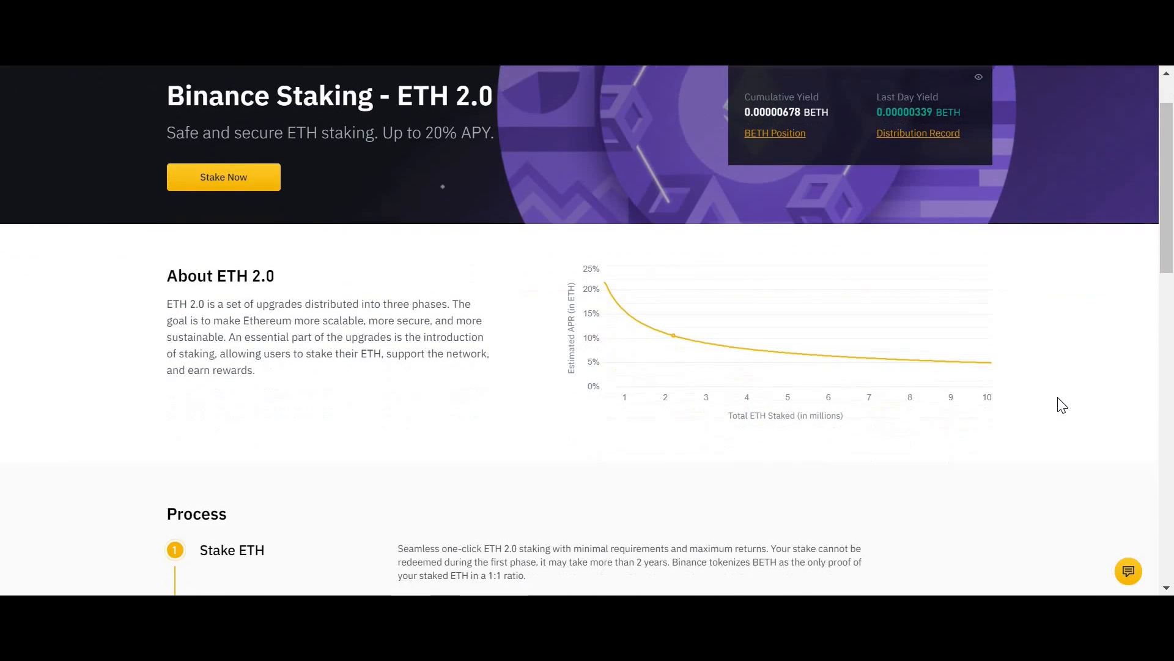
pyautogui.scroll(-3)
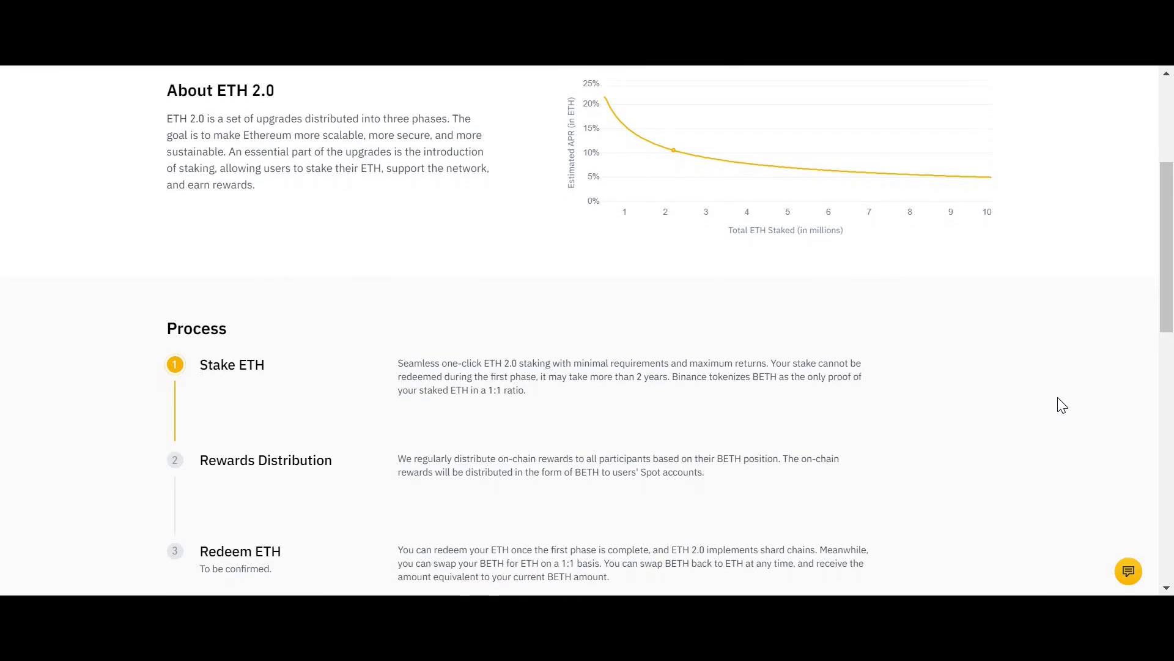
pyautogui.scroll(-3)
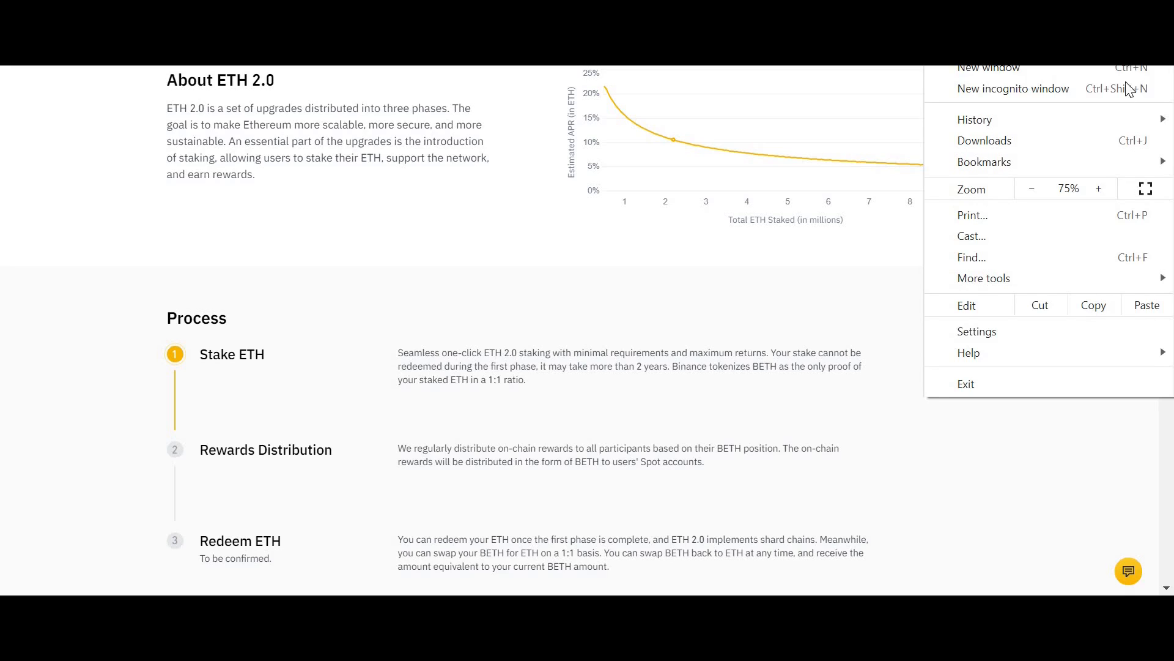
# Step: Raise Chrome's page zoom step by step until it reaches 100%
pyautogui.click(1098, 188)
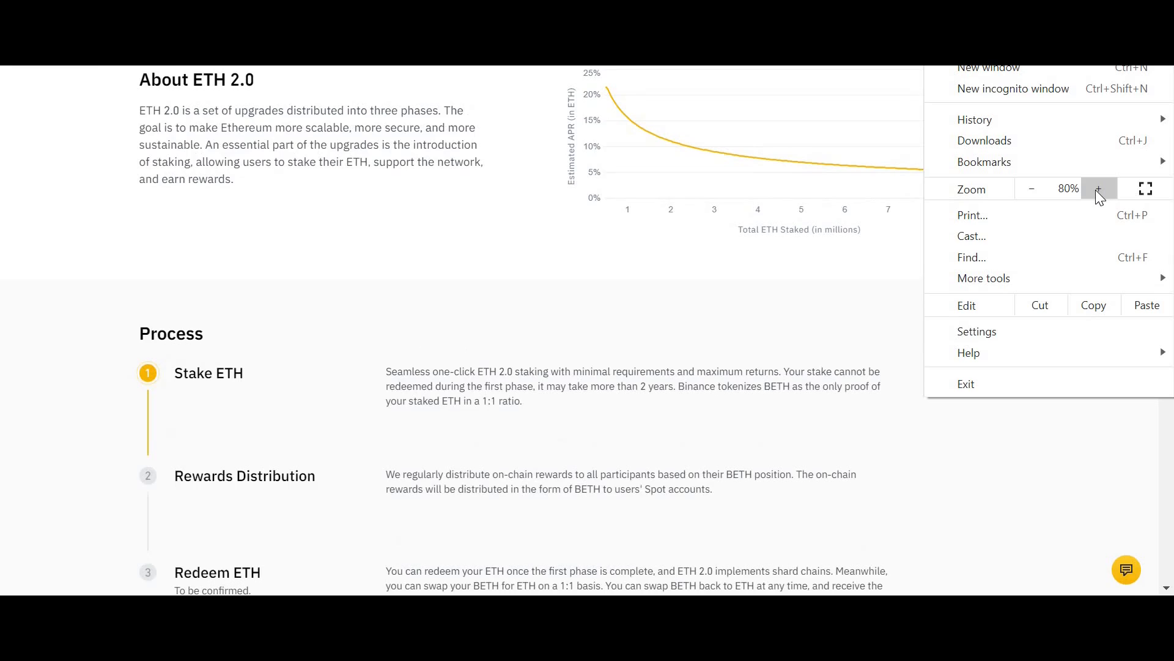
pyautogui.click(1099, 188)
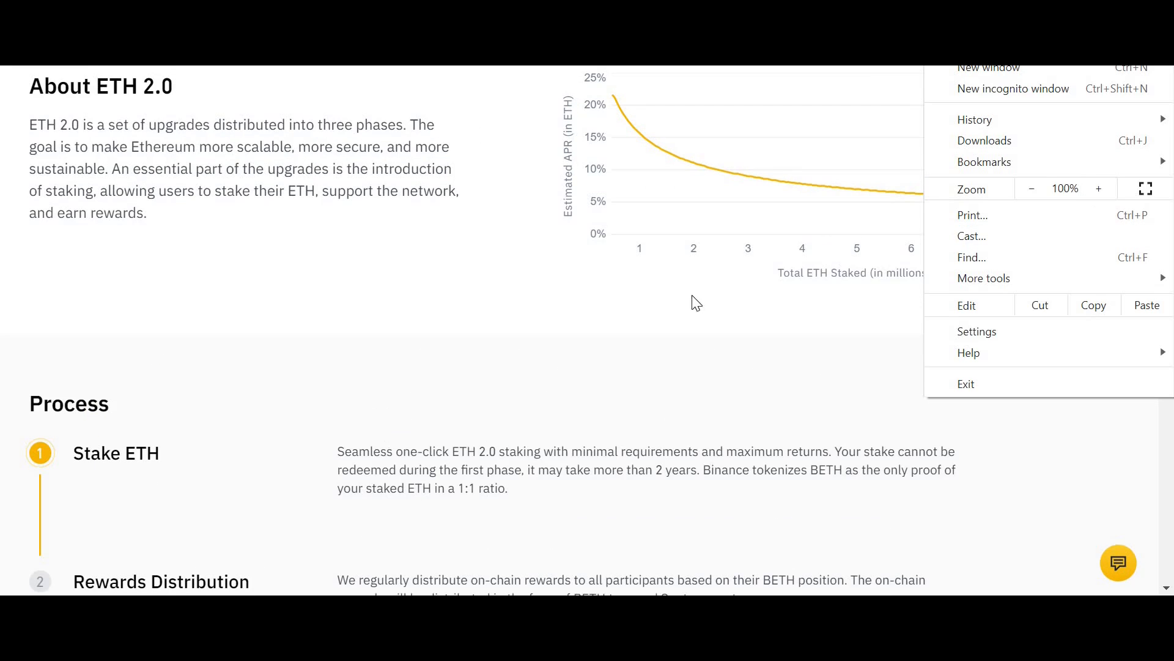
pyautogui.click(669, 304)
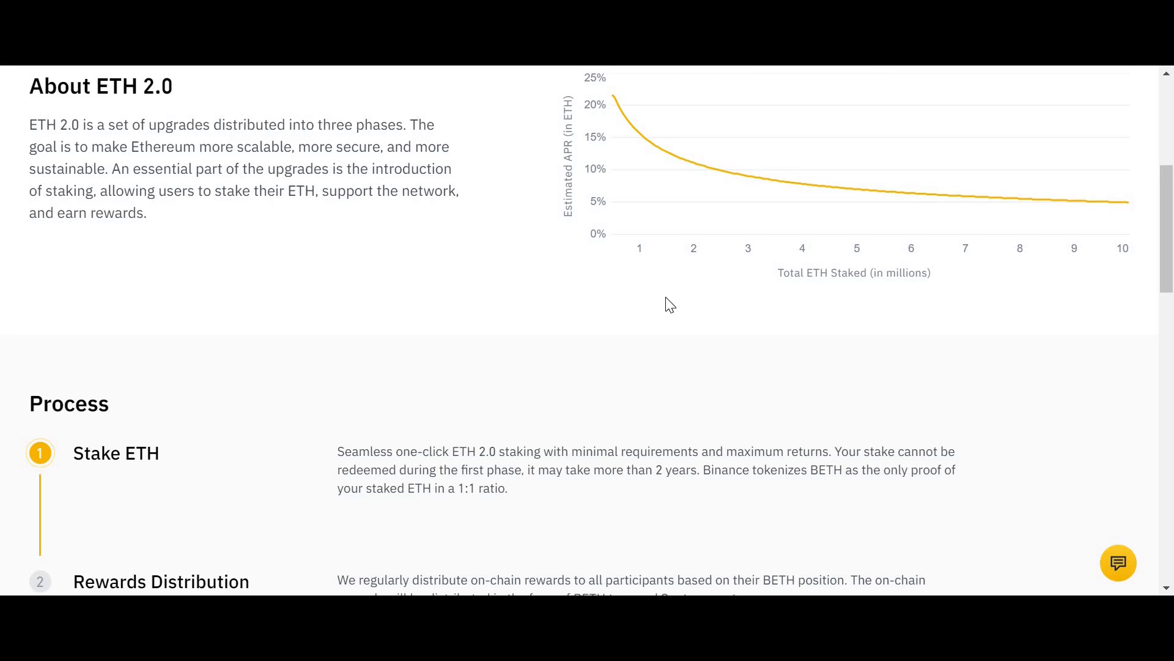
# Step: Scroll until Stake ETH, Rewards Distribution and Redeem ETH are all visible
pyautogui.scroll(-3)
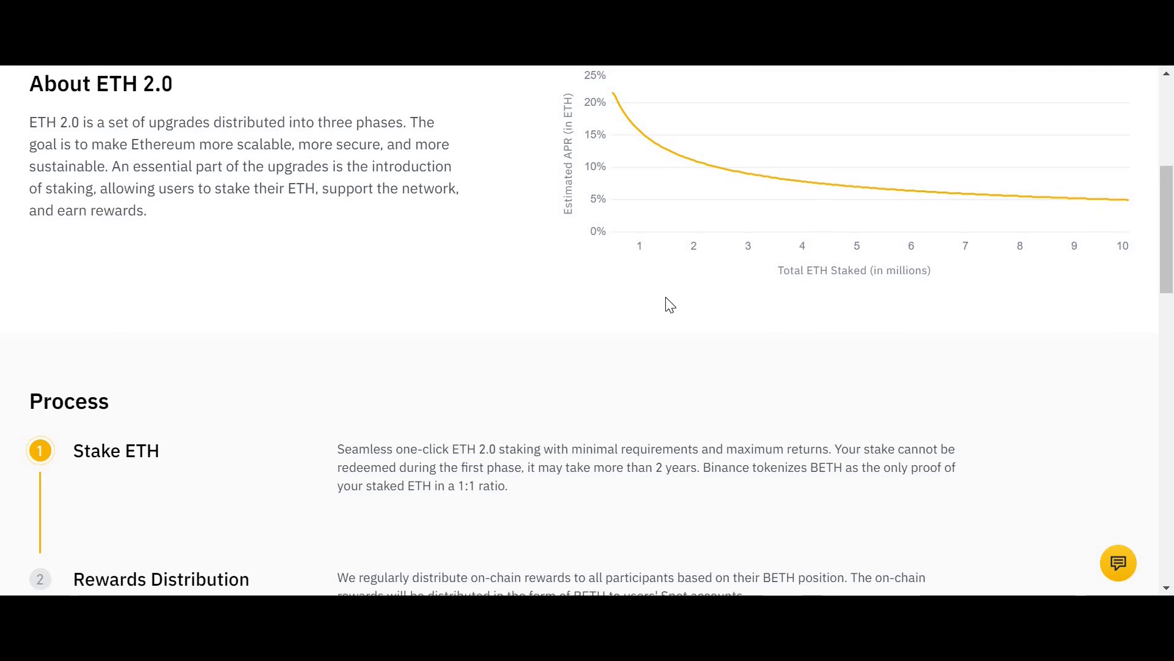
pyautogui.scroll(-3)
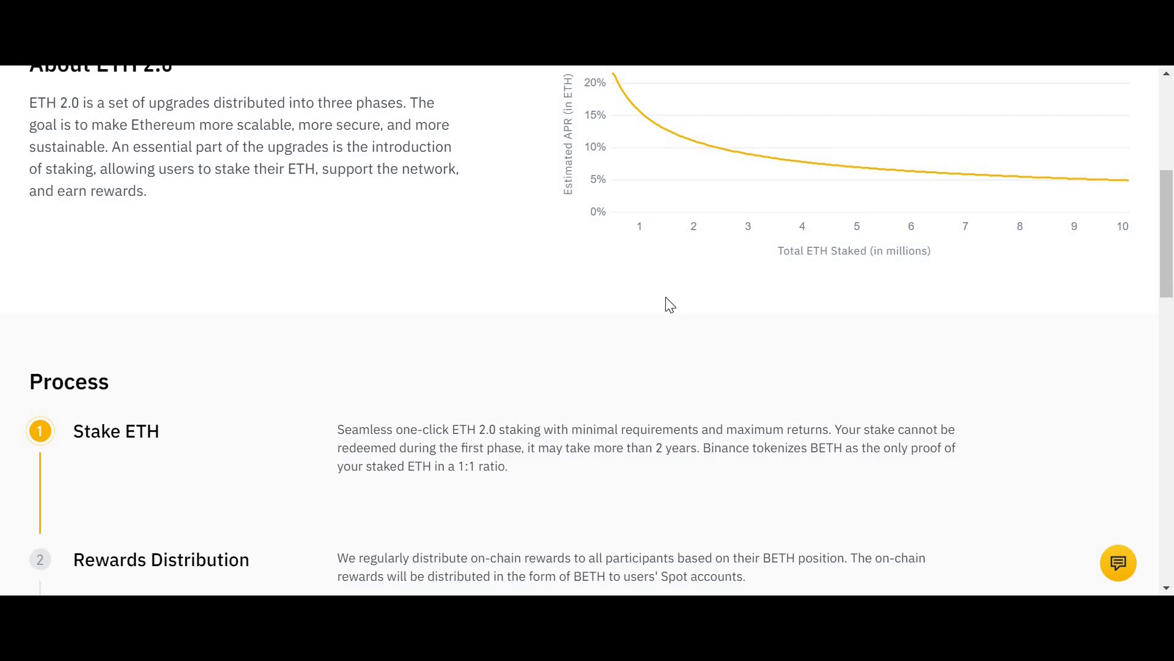
pyautogui.scroll(-3)
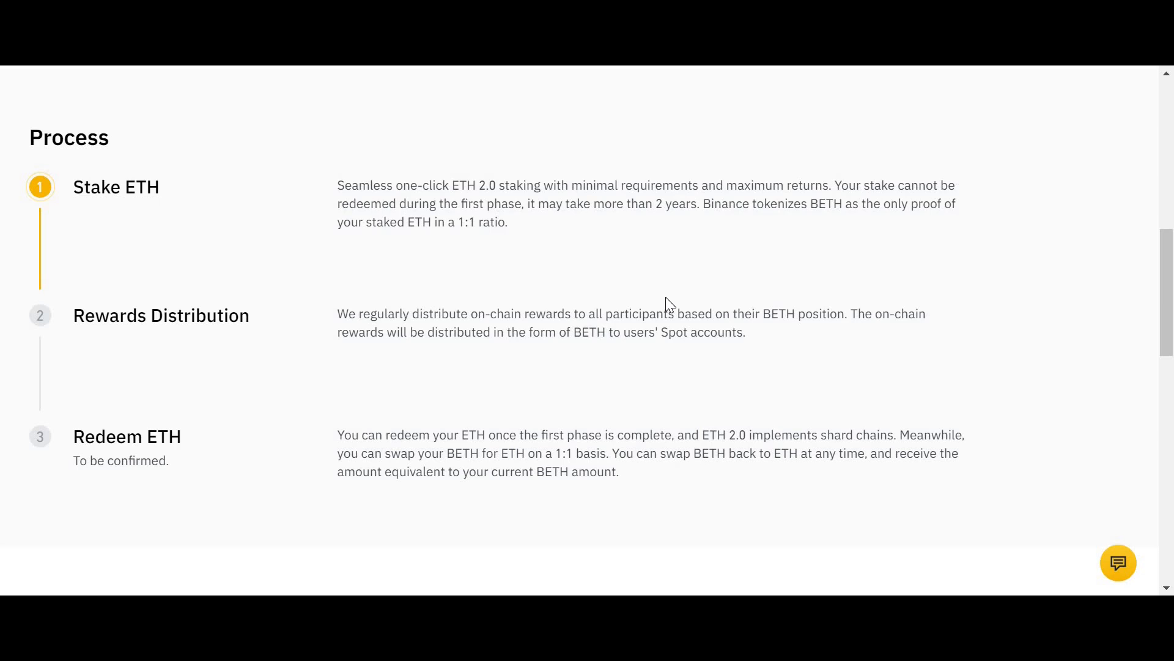
# Step: Reach the FAQ section and expand '1. What is ETH2.0?'
pyautogui.scroll(-3)
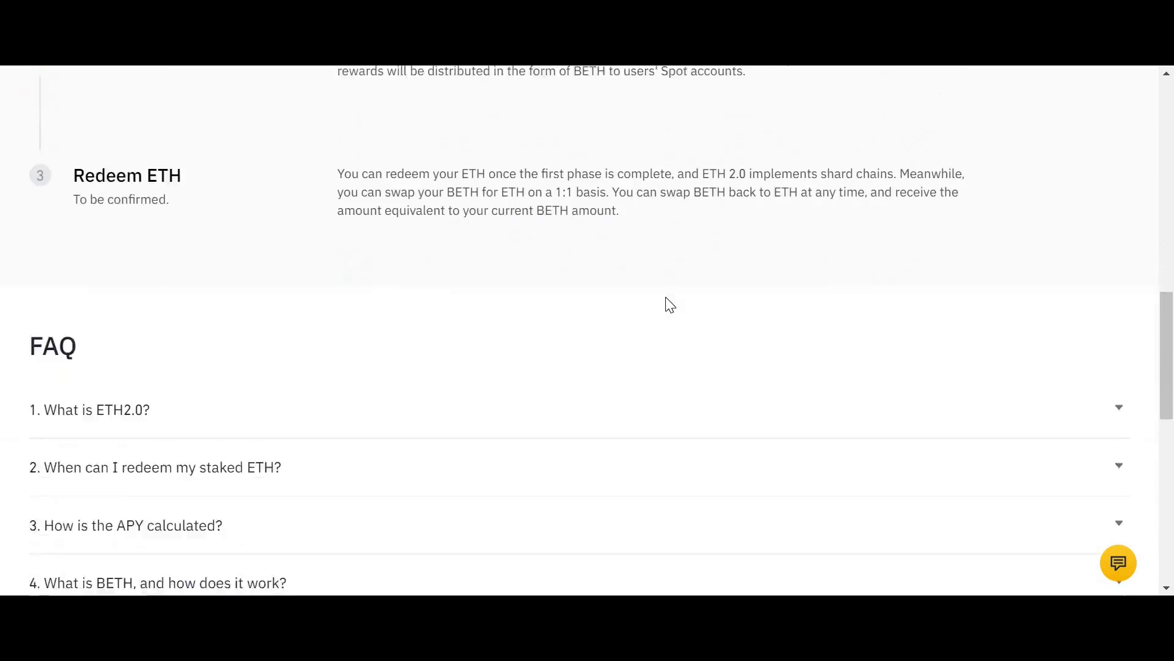
pyautogui.scroll(-3)
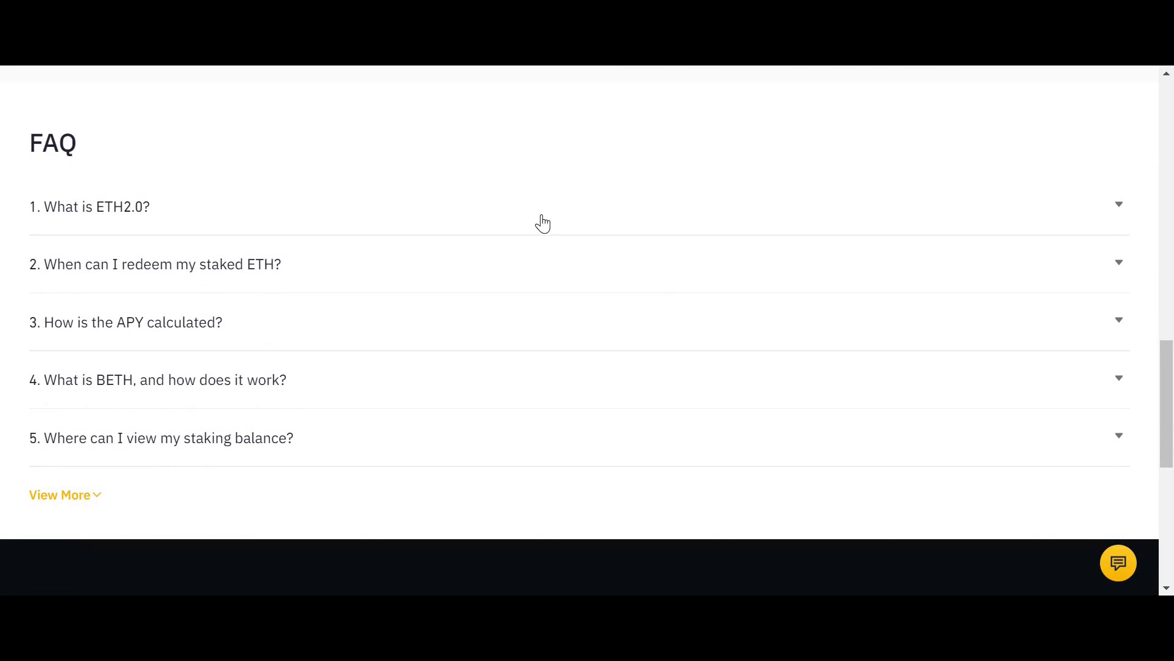
pyautogui.click(89, 206)
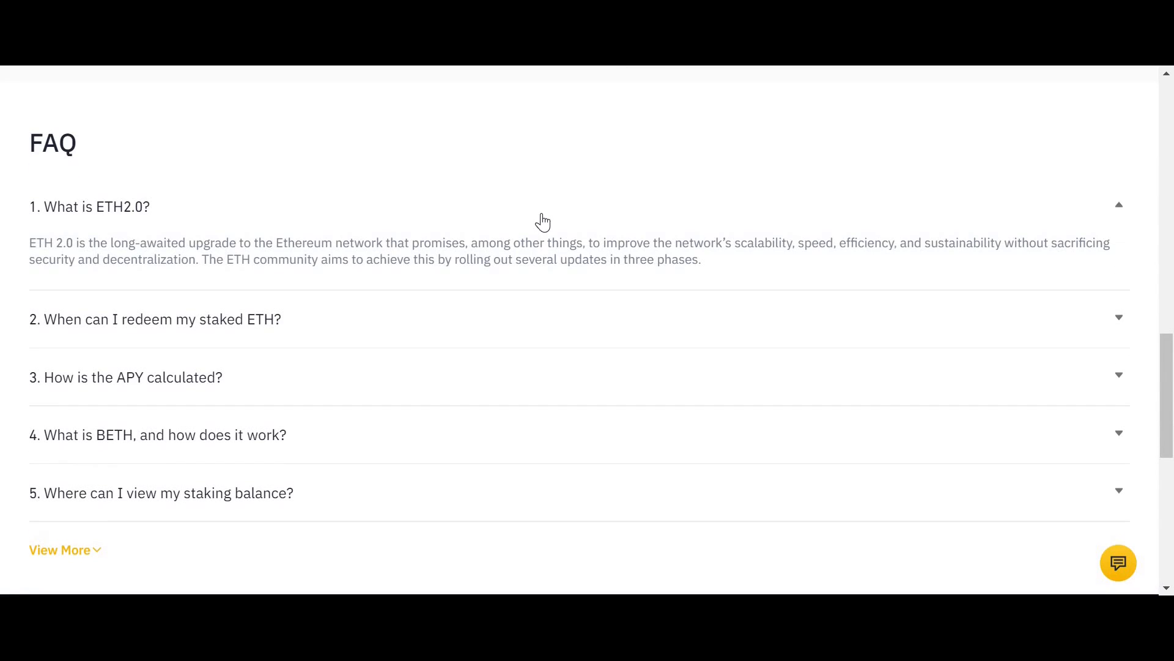
pyautogui.moveTo(614, 135)
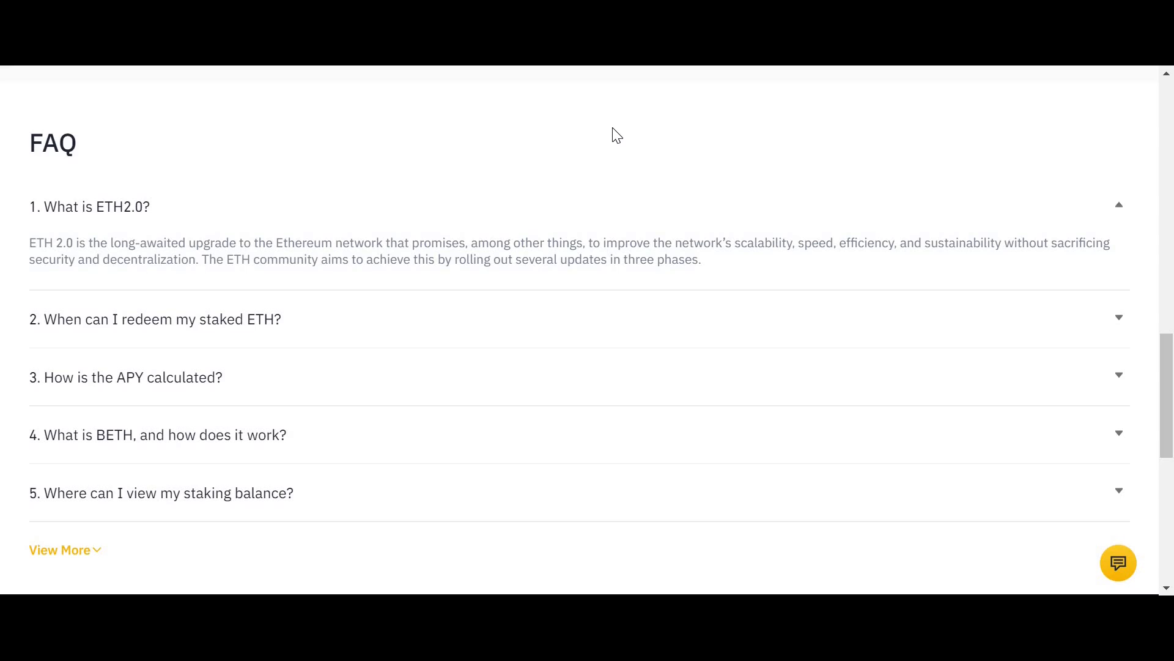
pyautogui.moveTo(593, 242)
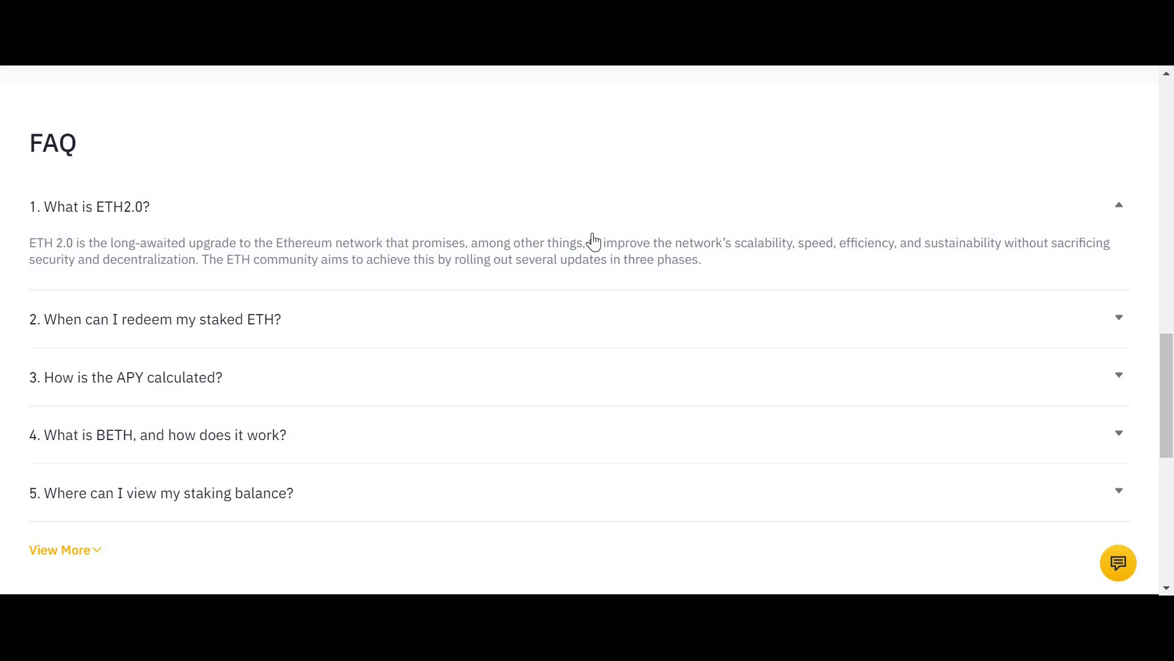
# Step: Expand the answers on redeeming staked ETH and how the APY is calculated
pyautogui.click(155, 319)
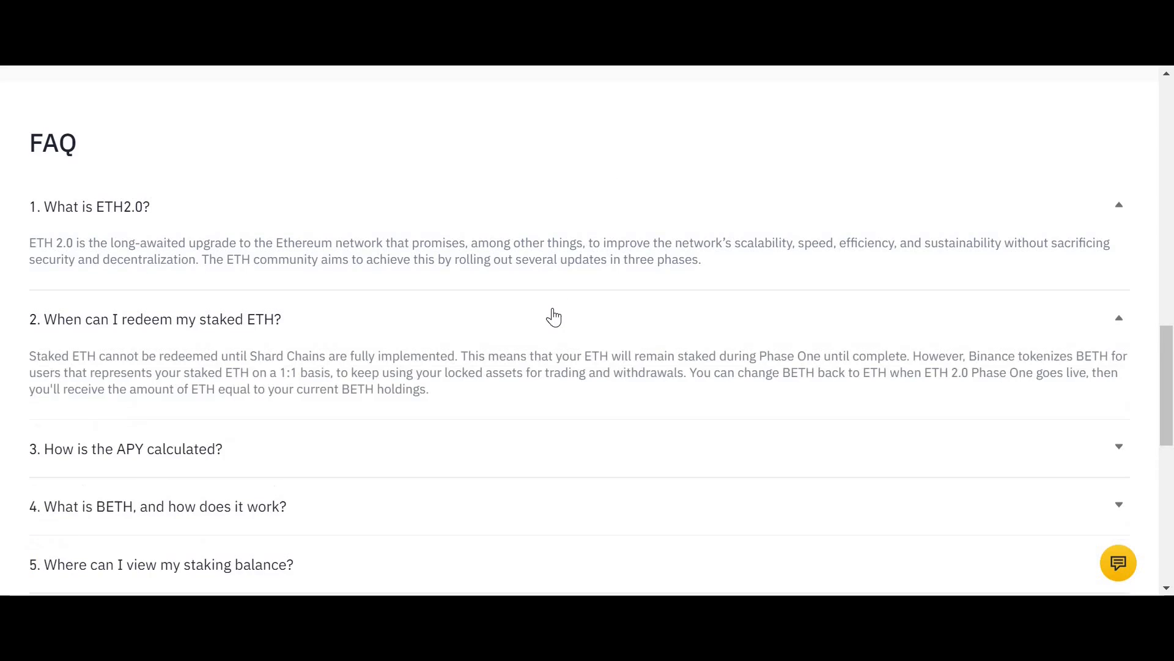
pyautogui.moveTo(668, 452)
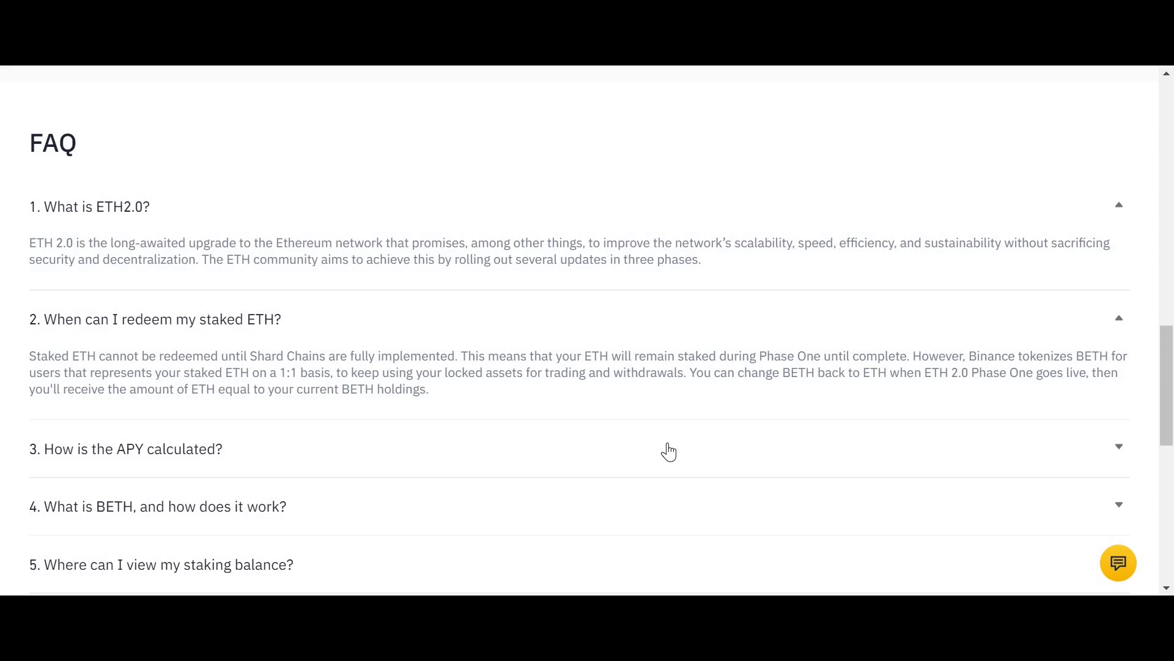
pyautogui.scroll(-3)
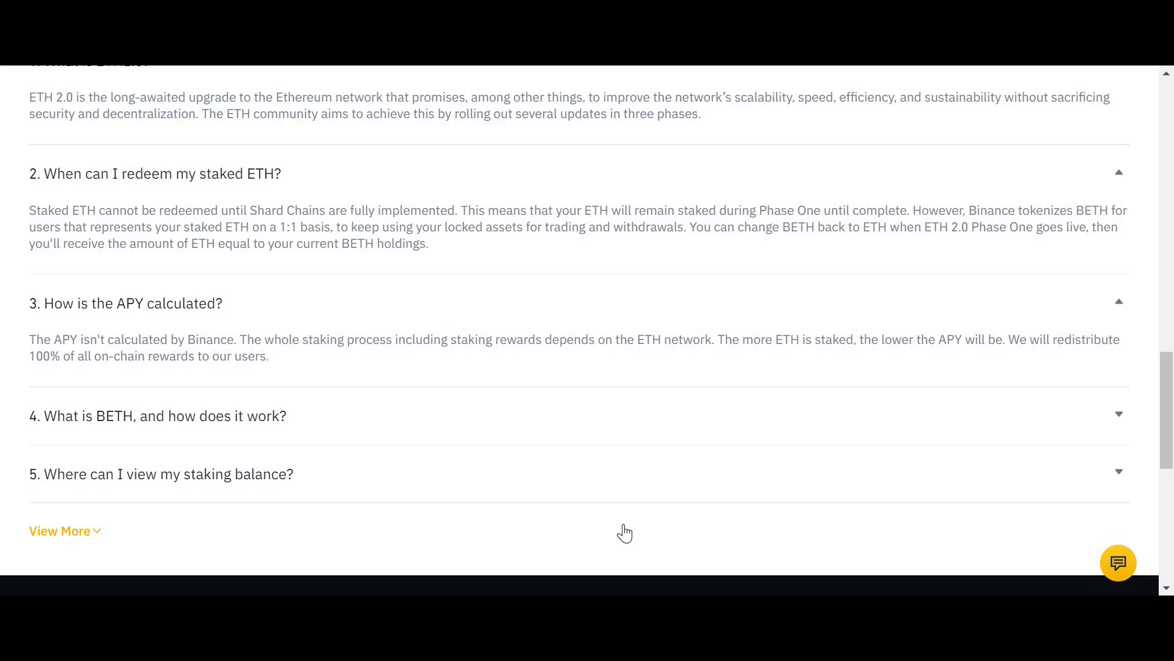
pyautogui.moveTo(569, 426)
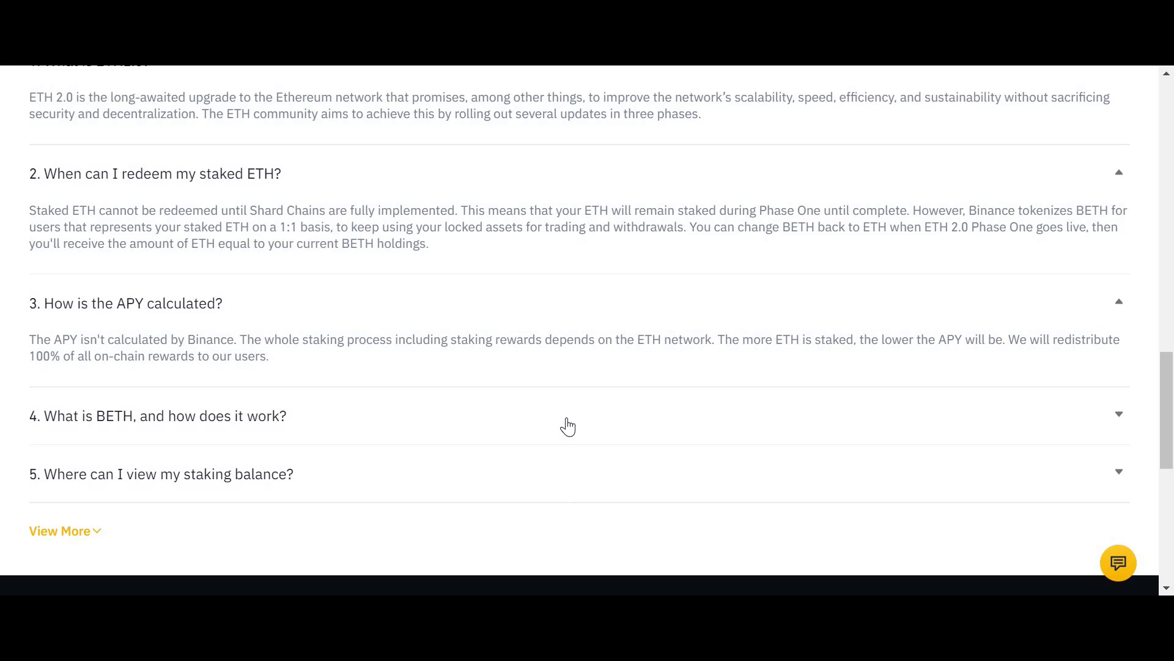
# Step: Expand the answers on what BETH is and where the staking balance is viewed
pyautogui.click(569, 416)
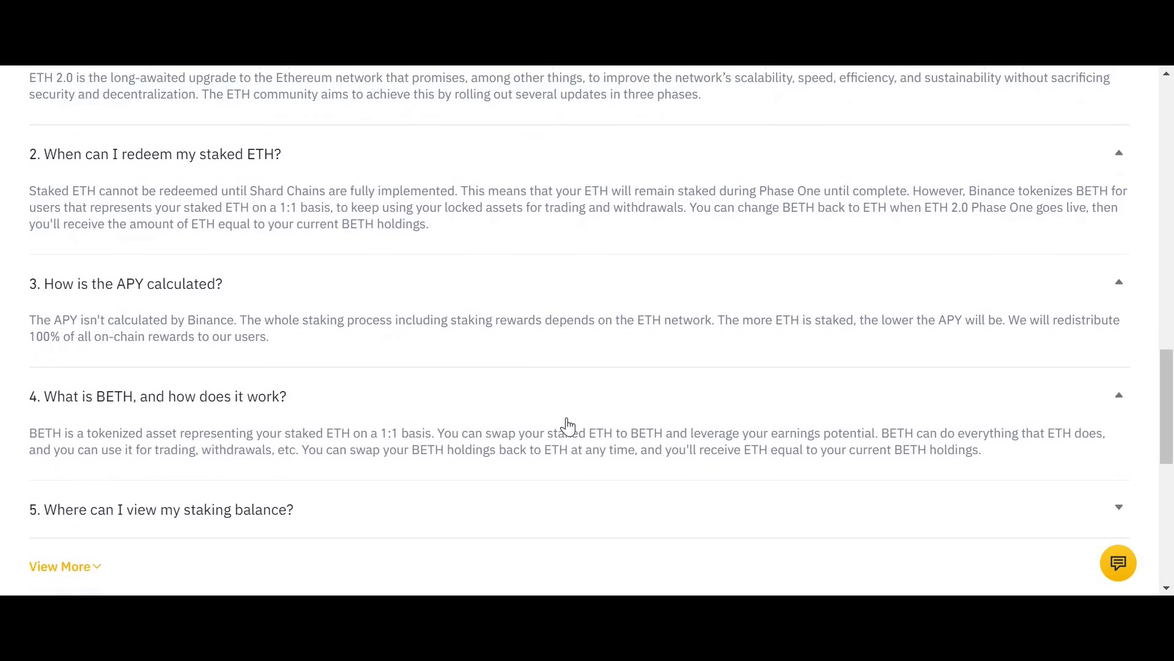
pyautogui.scroll(-3)
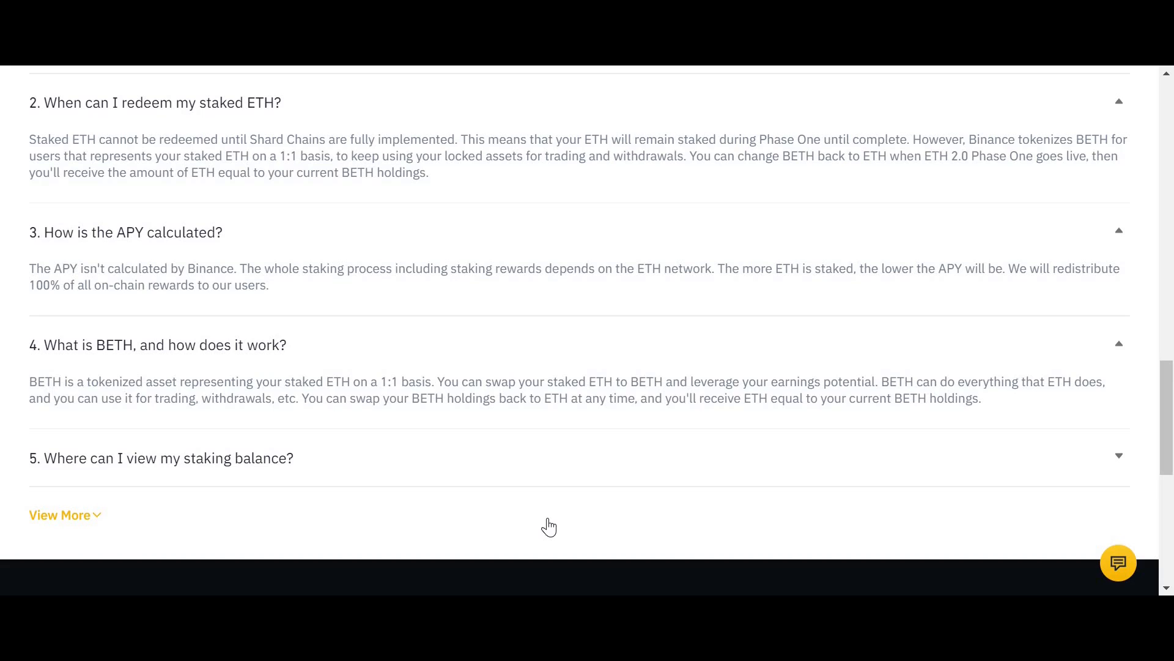
pyautogui.moveTo(517, 476)
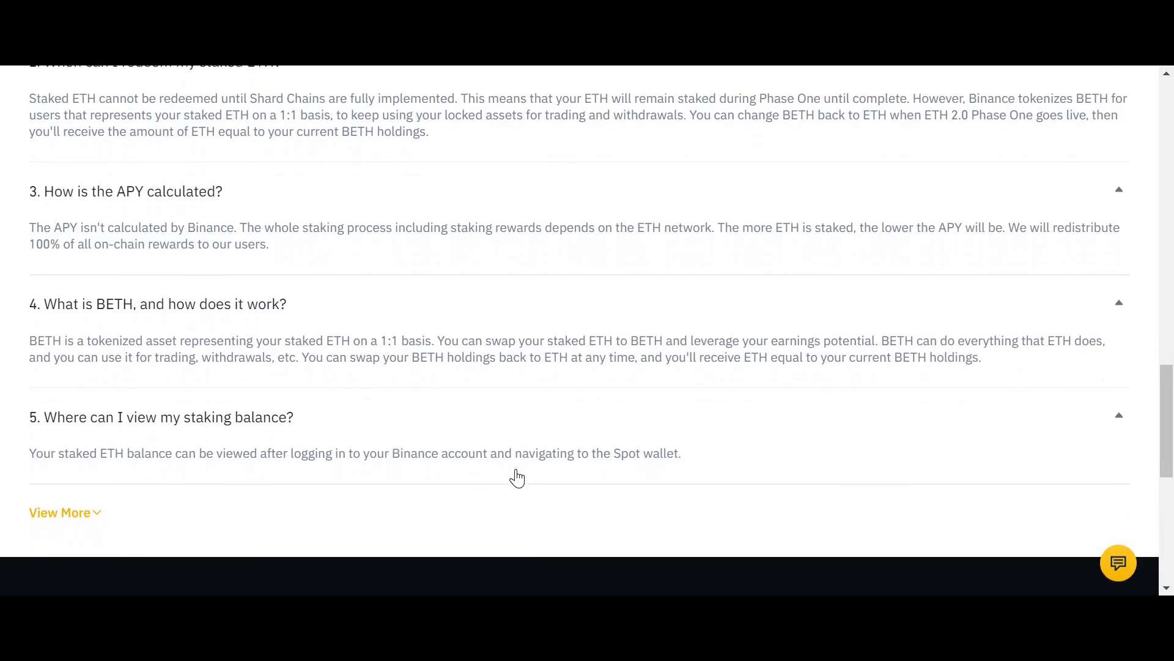
pyautogui.scroll(-3)
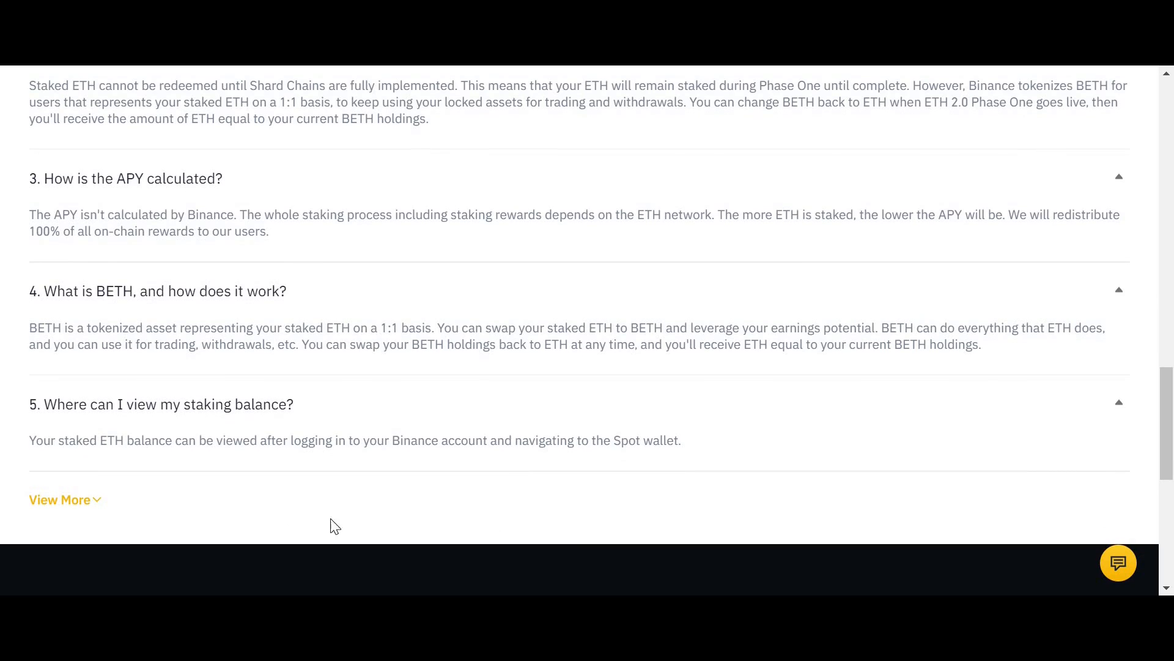
pyautogui.moveTo(194, 529)
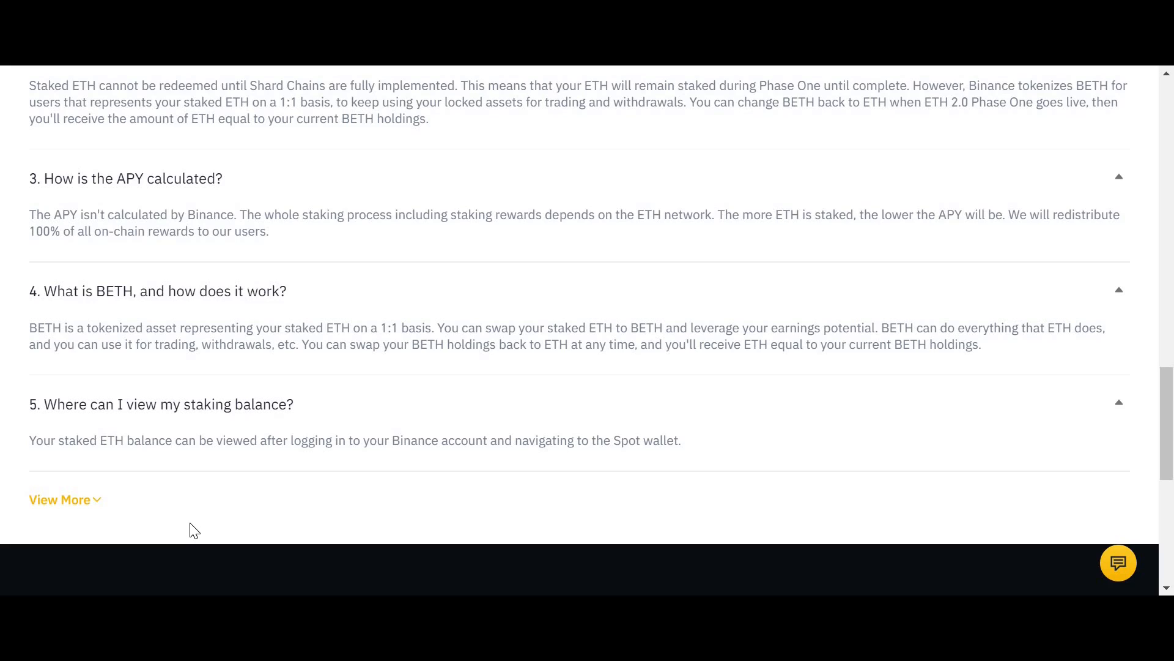
pyautogui.moveTo(80, 503)
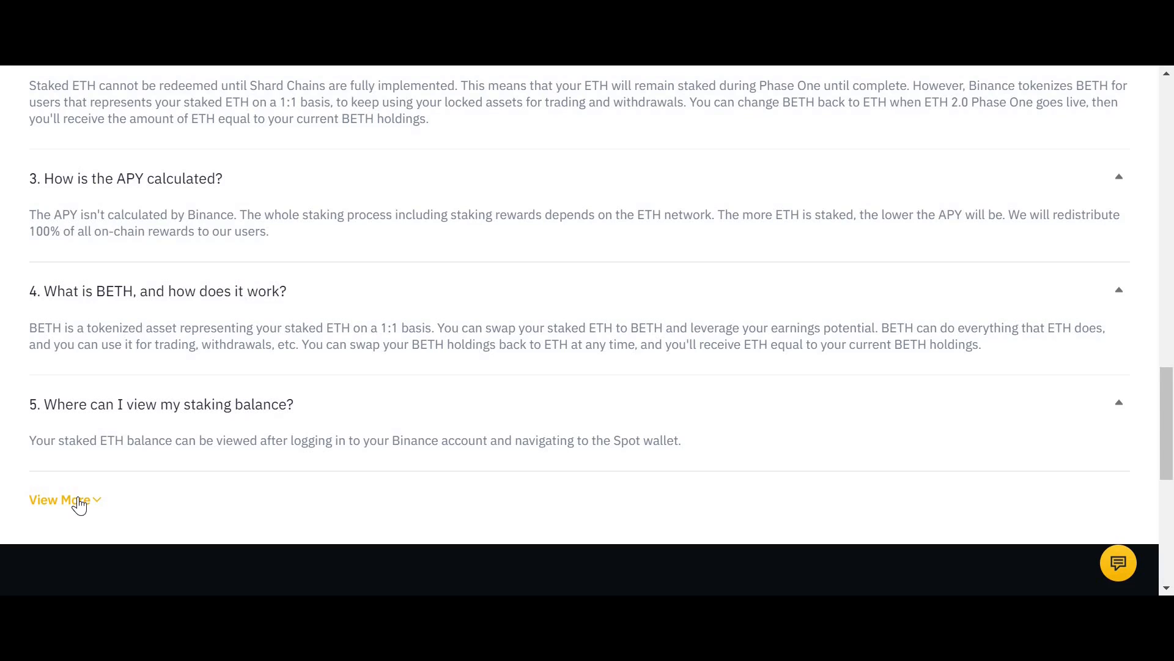
# Step: Reveal the remaining FAQ via View More and expand '6. When can I receive my staking rewards?'
pyautogui.click(59, 499)
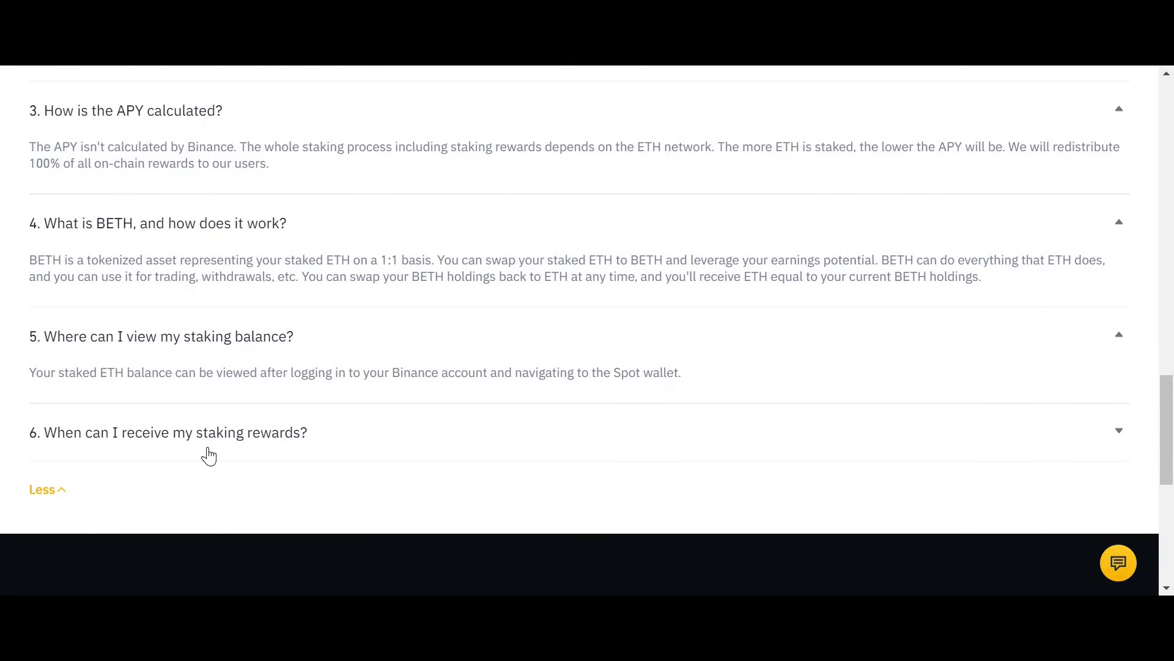
pyautogui.click(171, 432)
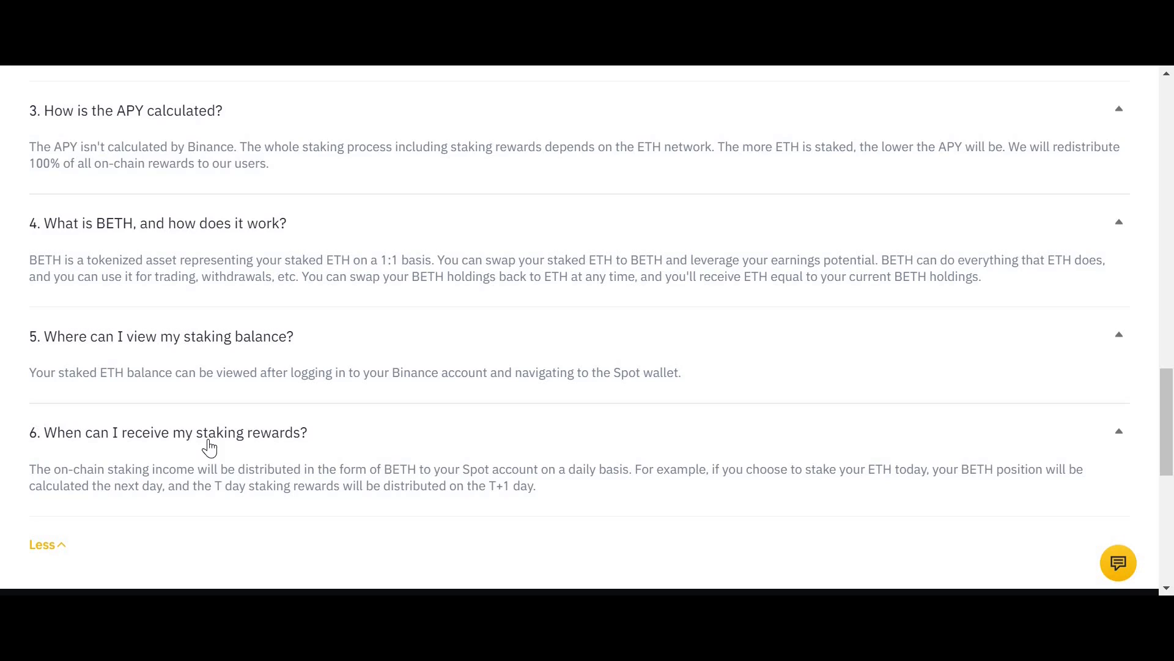
pyautogui.moveTo(201, 546)
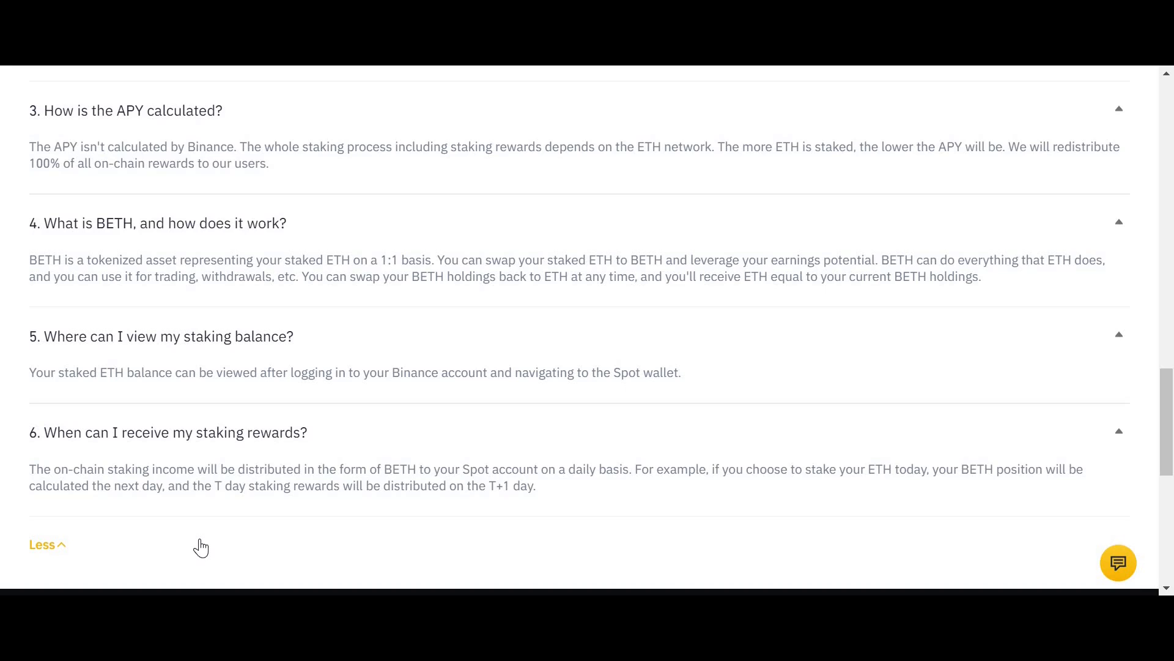
pyautogui.moveTo(296, 530)
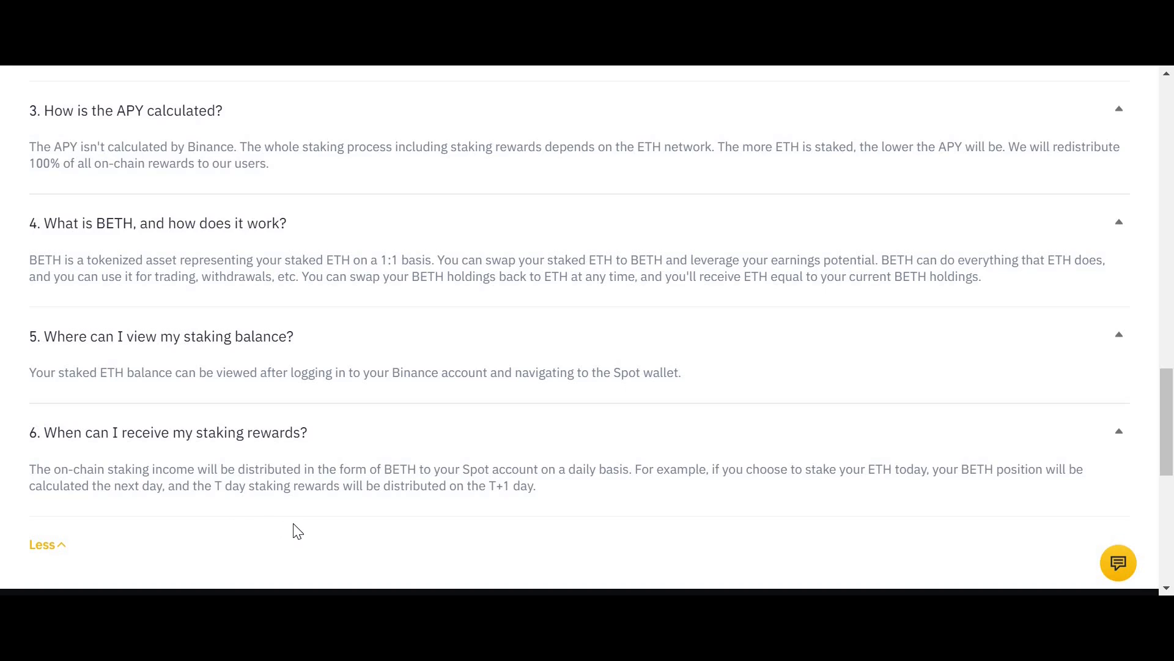